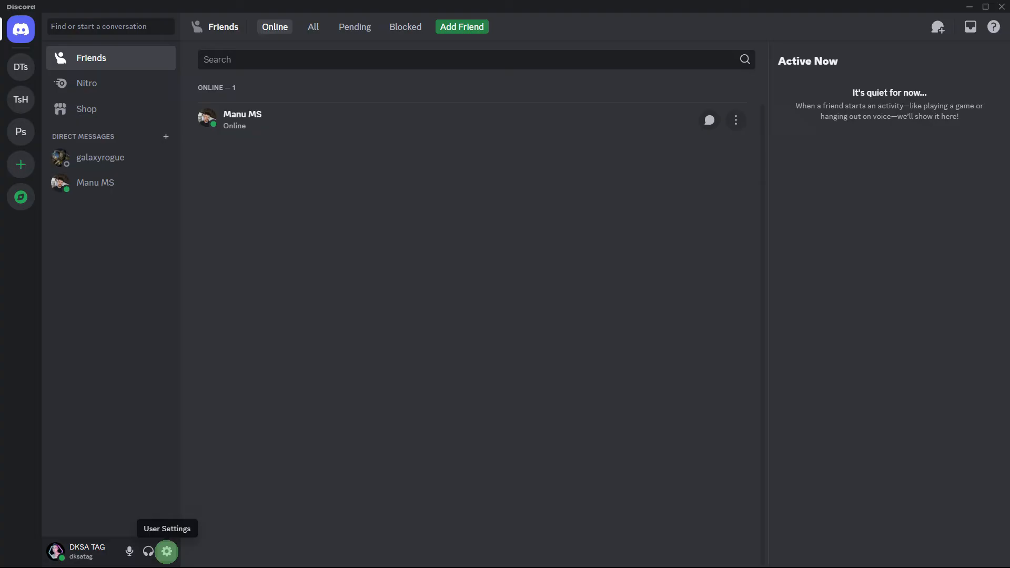
# Open Discord user settings from the gear beside the username, landing on My Account.
pyautogui.click(165, 550)
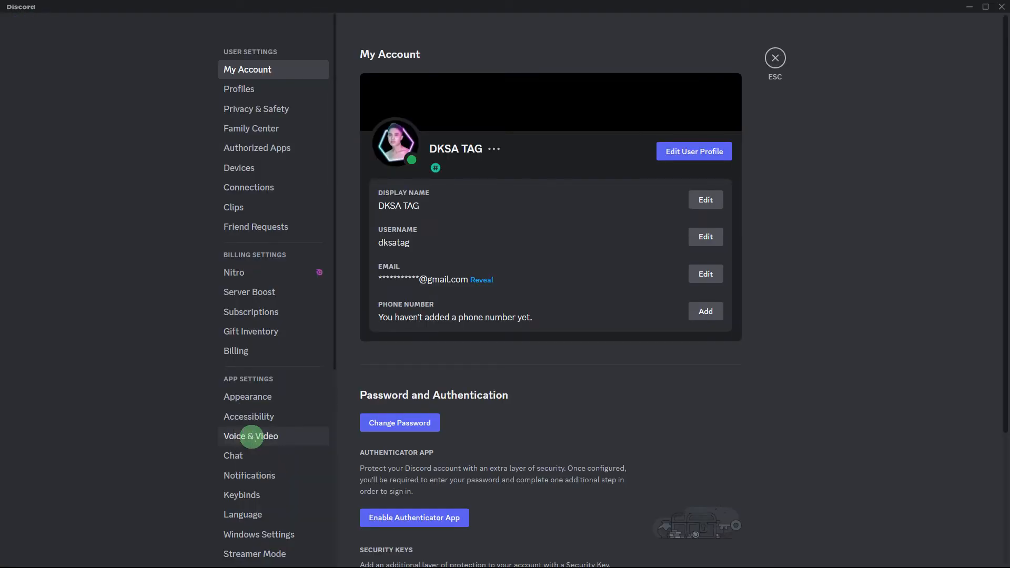
pyautogui.click(250, 435)
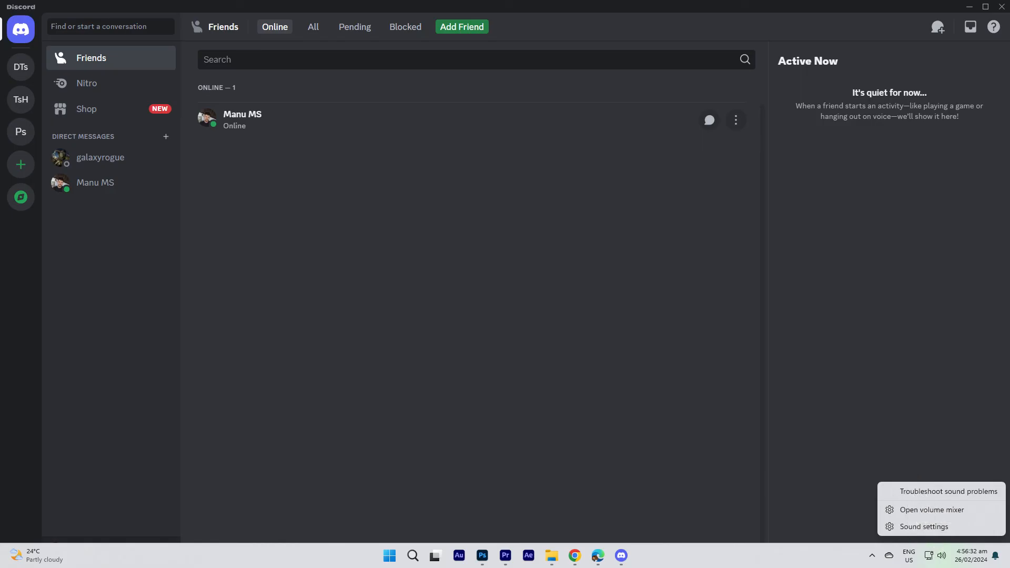
# Open the Windows volume mixer from the taskbar speaker icon's options.
pyautogui.click(930, 509)
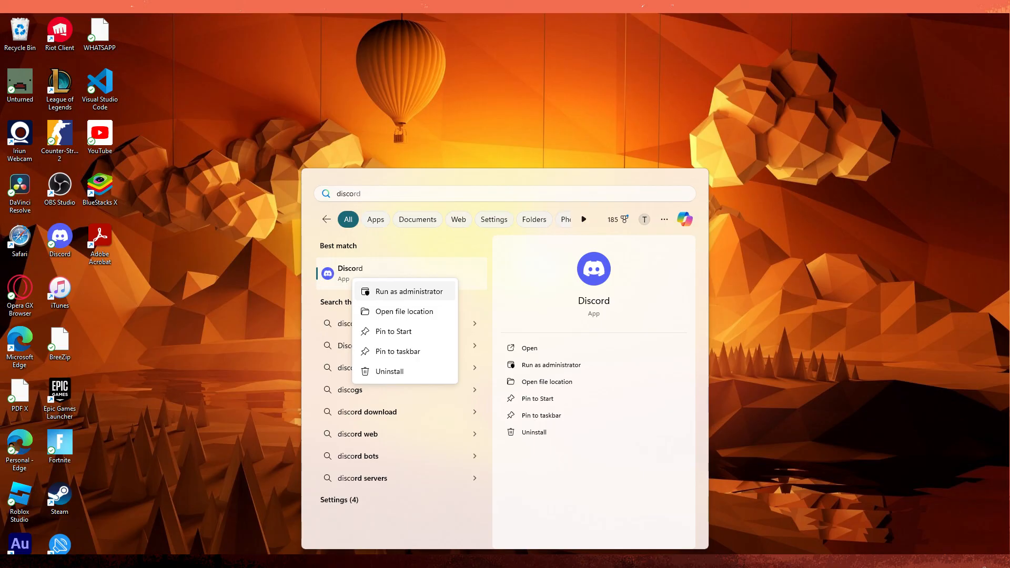
pyautogui.moveTo(348, 276)
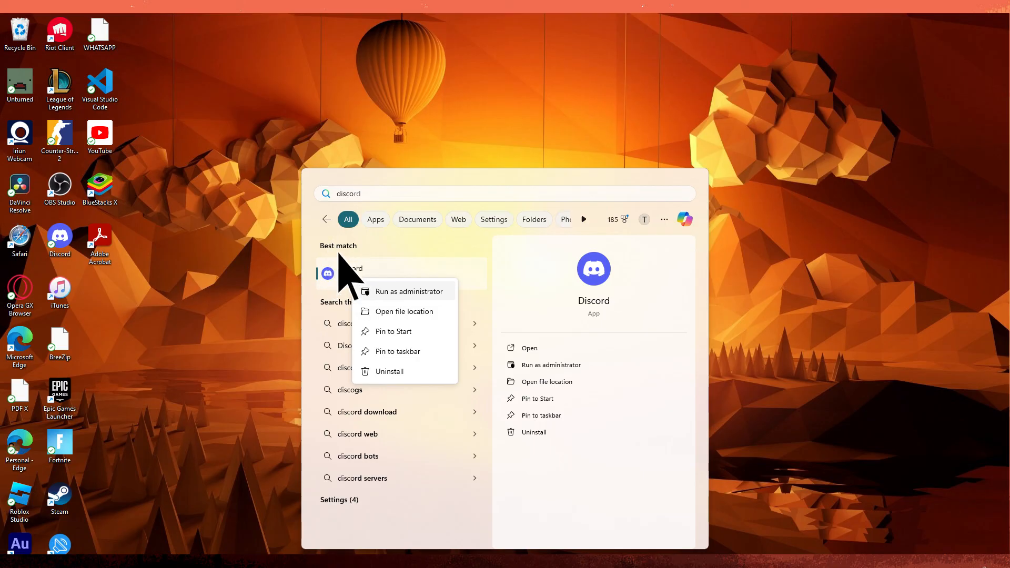
pyautogui.moveTo(351, 284)
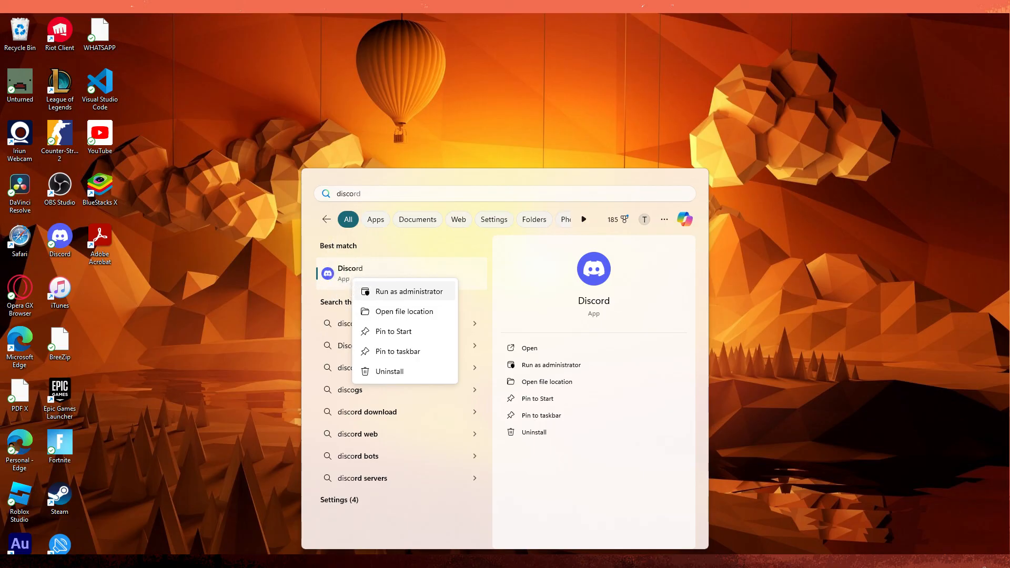